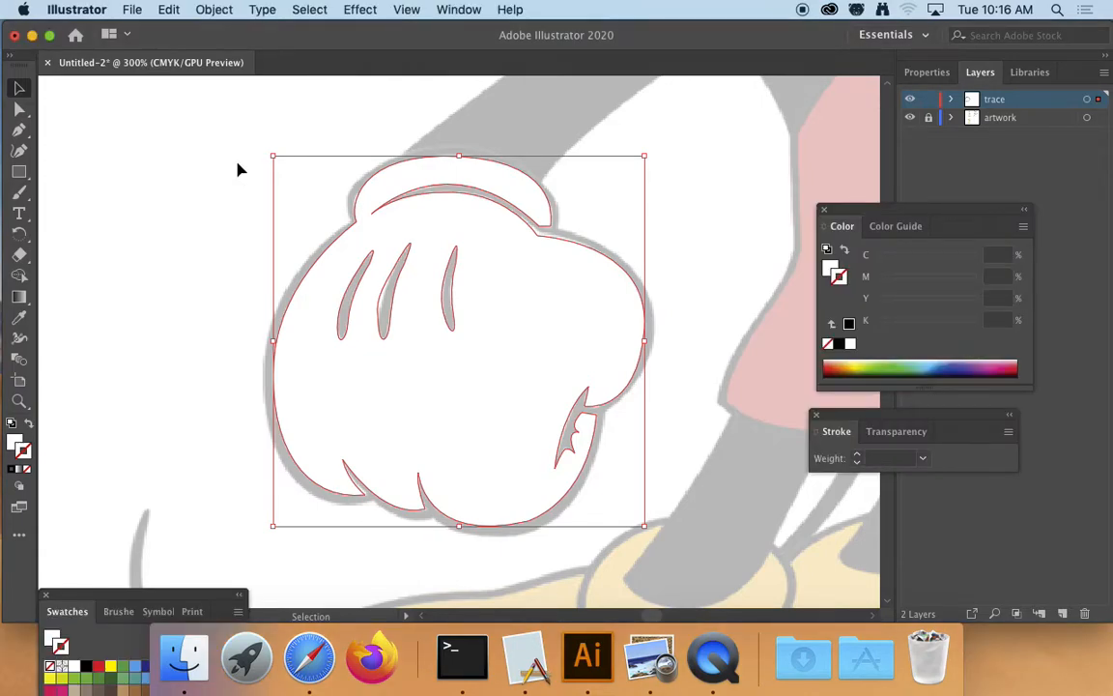
mouse_move(530, 184)
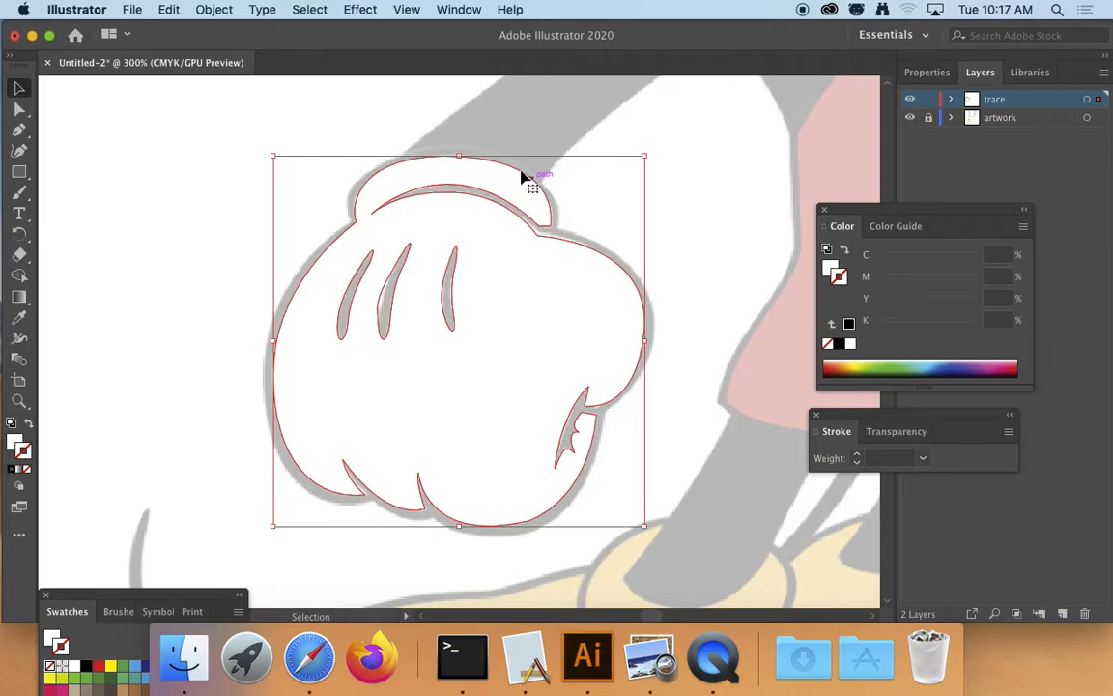
mouse_move(603, 424)
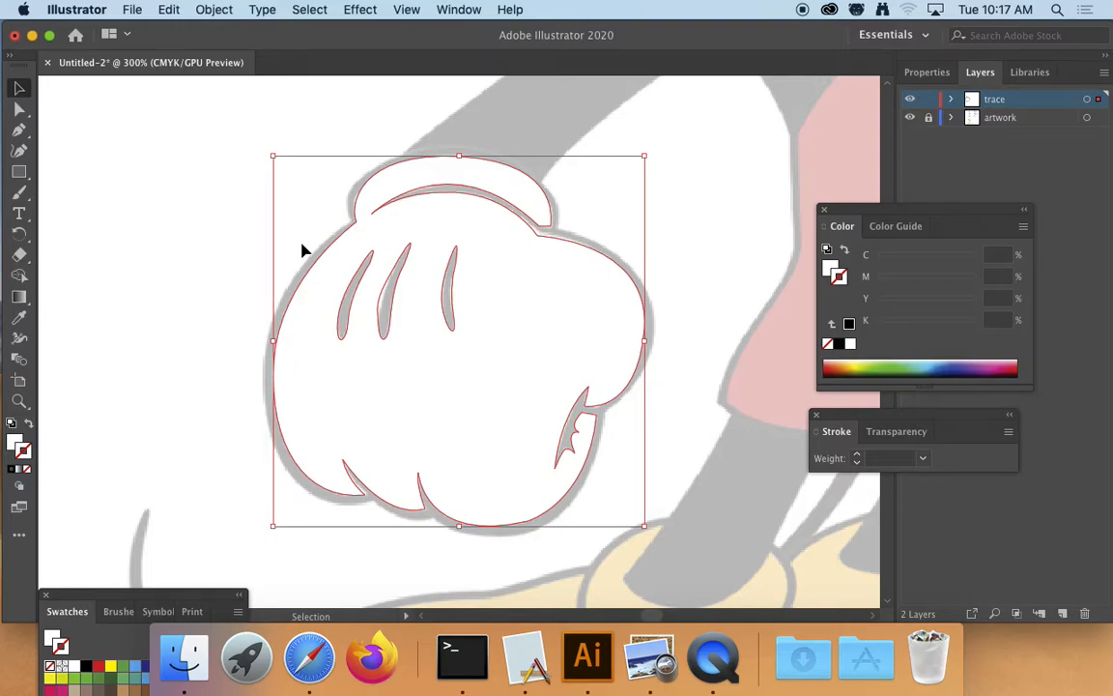
mouse_move(335, 244)
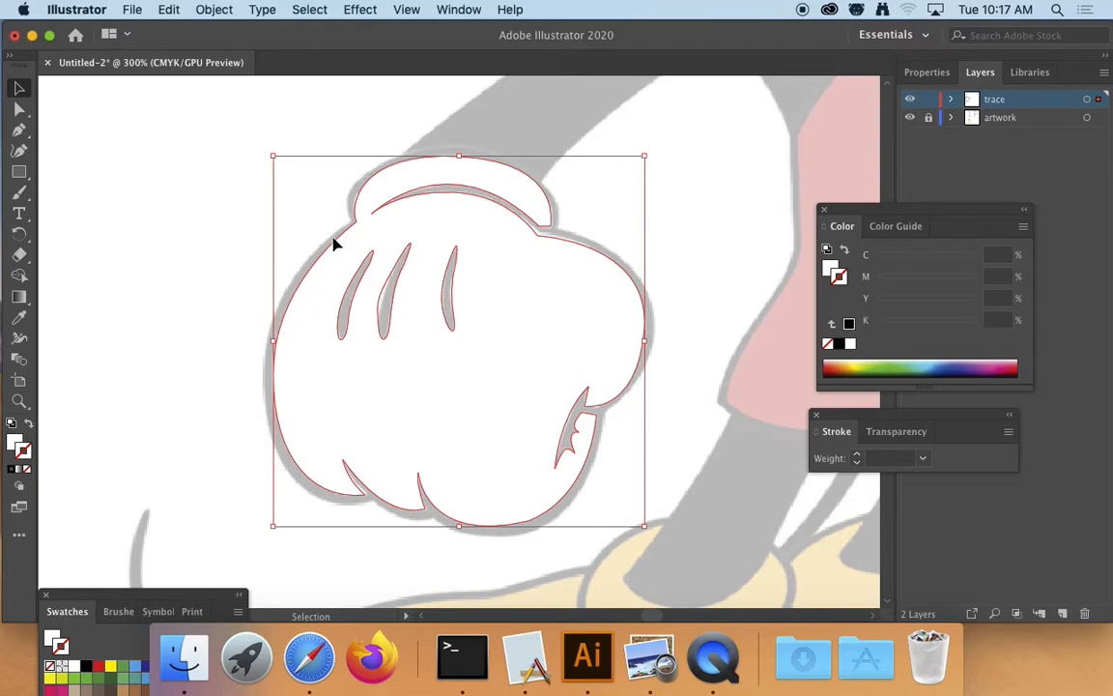
Deselect the white glove shape before starting the black outline path
left_click(221, 218)
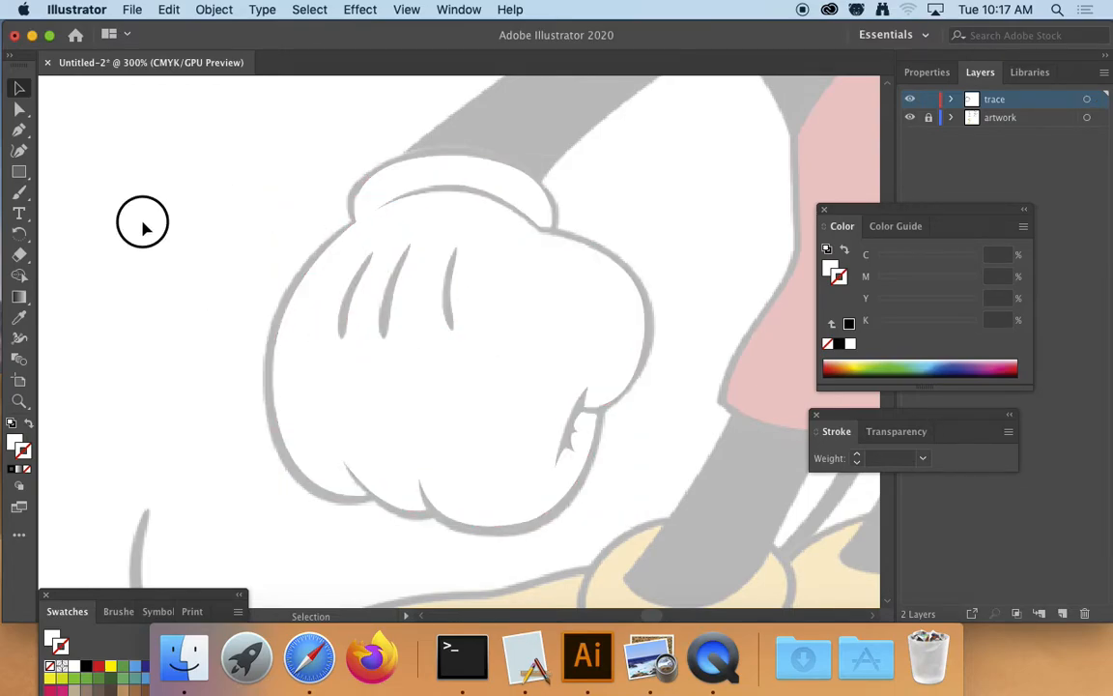
mouse_move(169, 178)
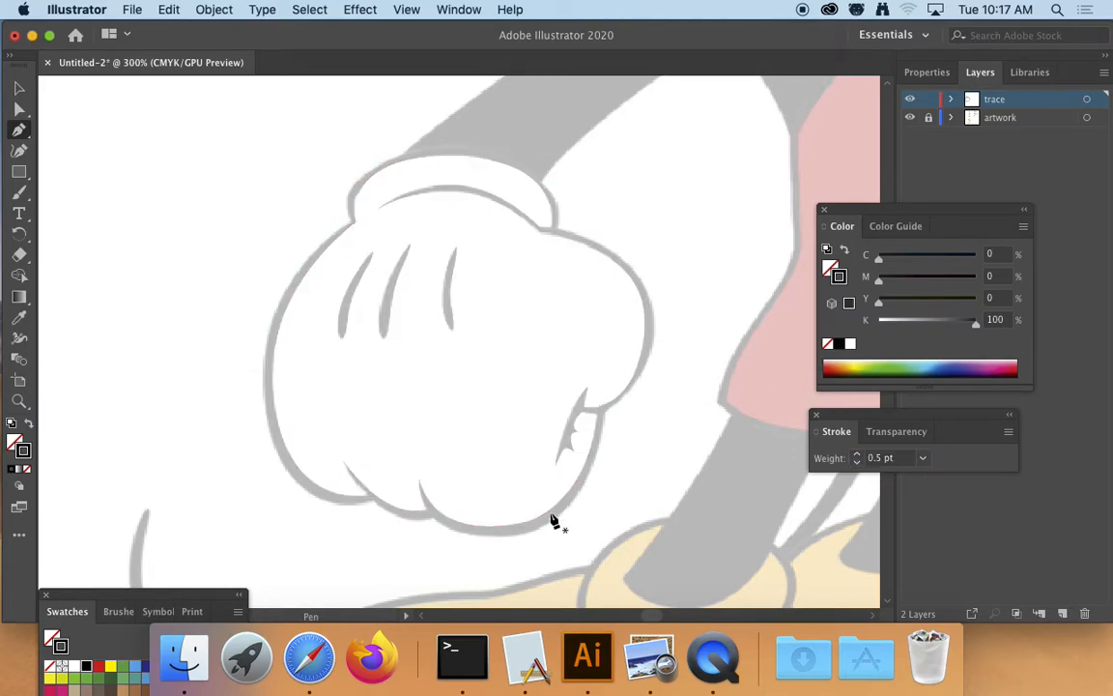
mouse_move(568, 230)
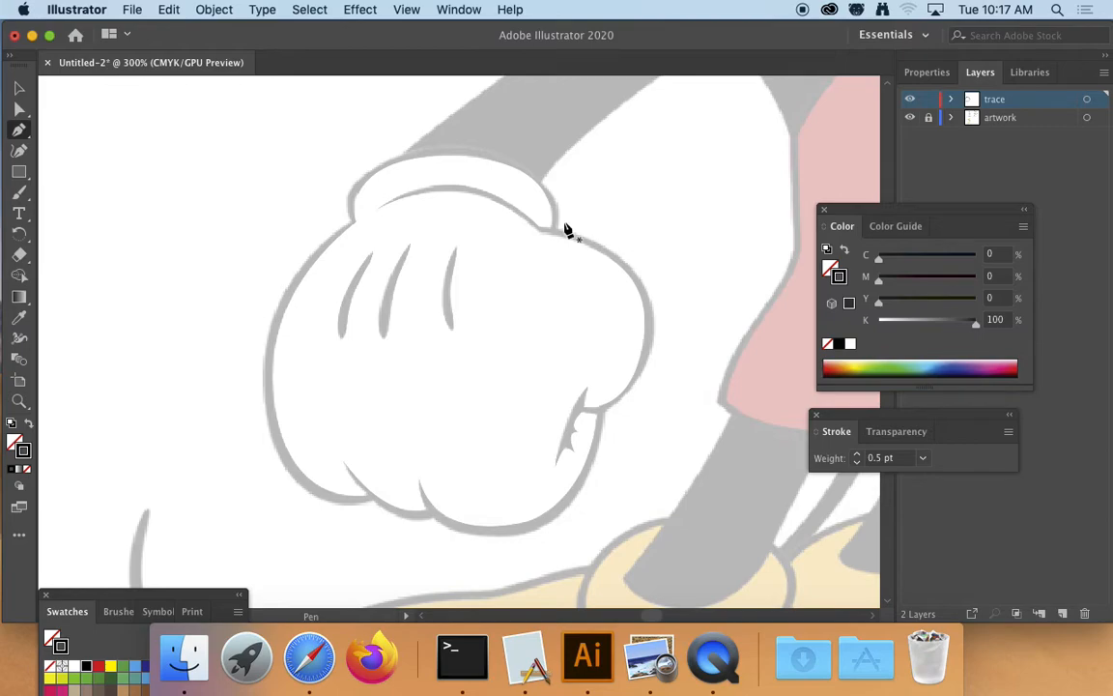
mouse_move(560, 236)
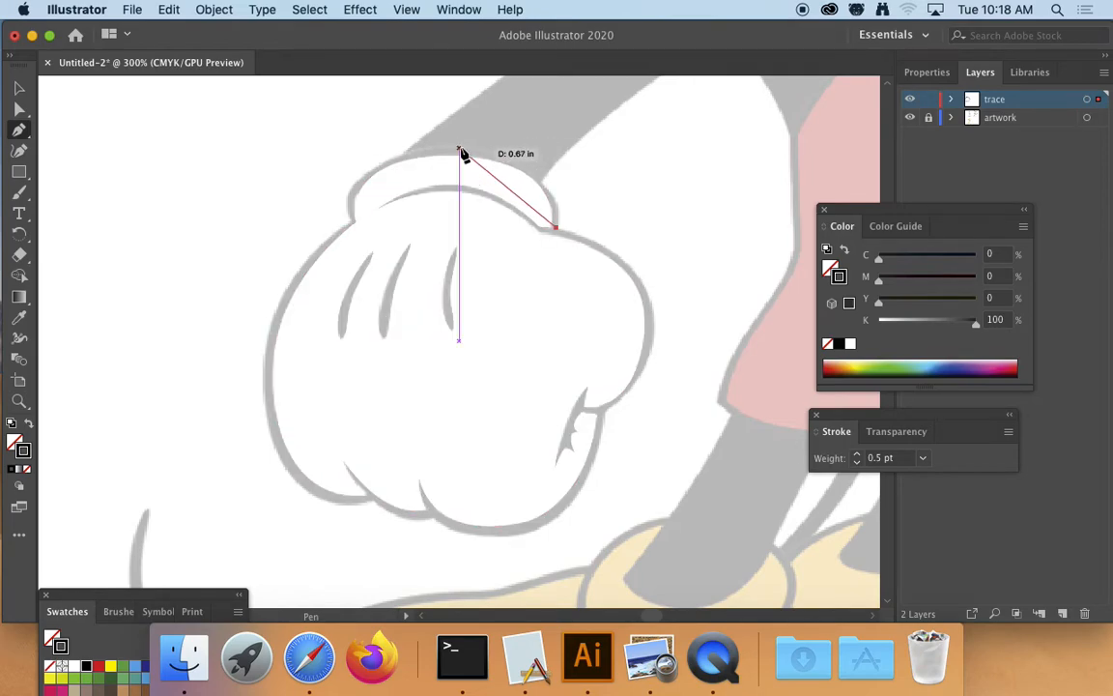
Trace the glove's outer edge with Pen anchors, from the top curve to the thumb
left_click_drag(459, 151, 356, 145)
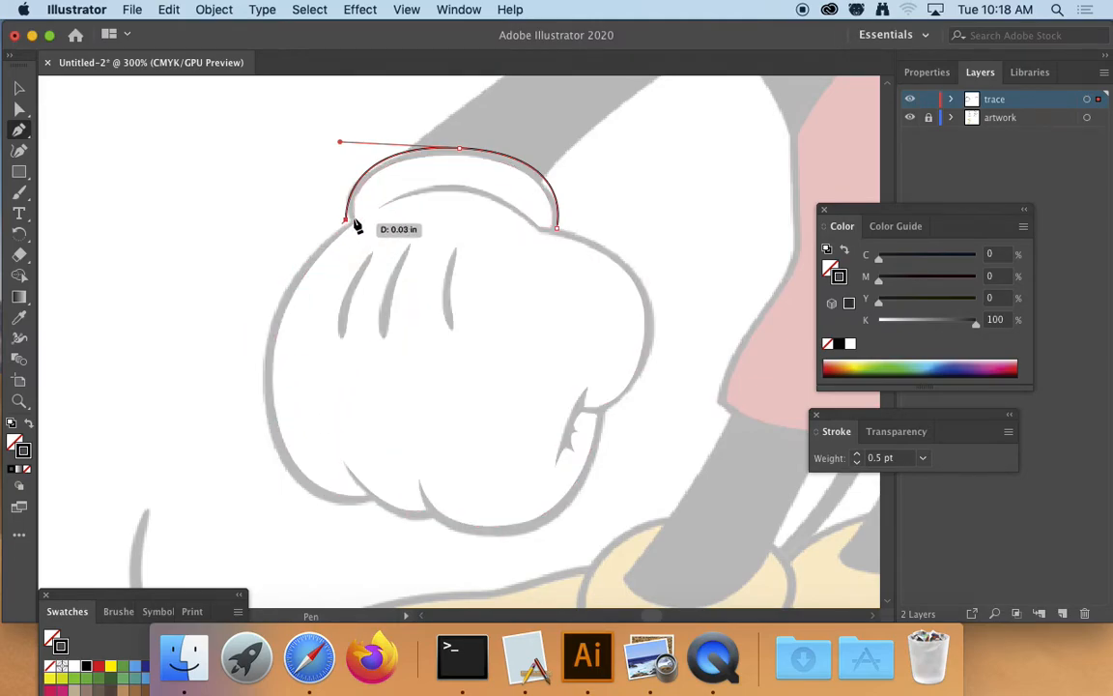
left_click(269, 372)
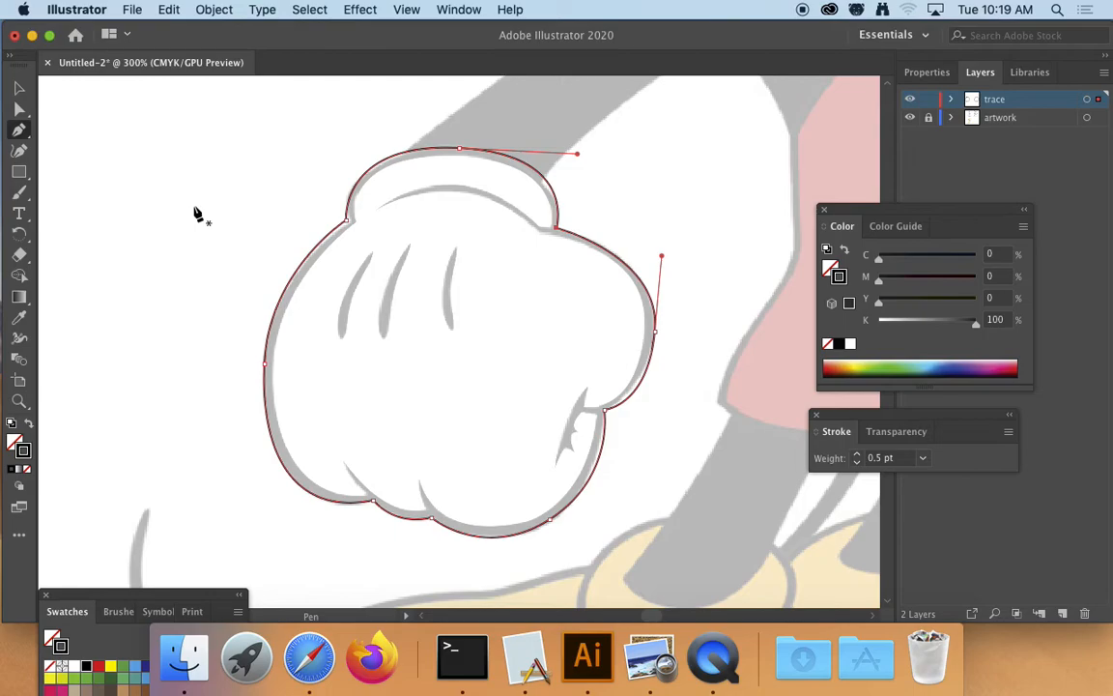
mouse_move(202, 219)
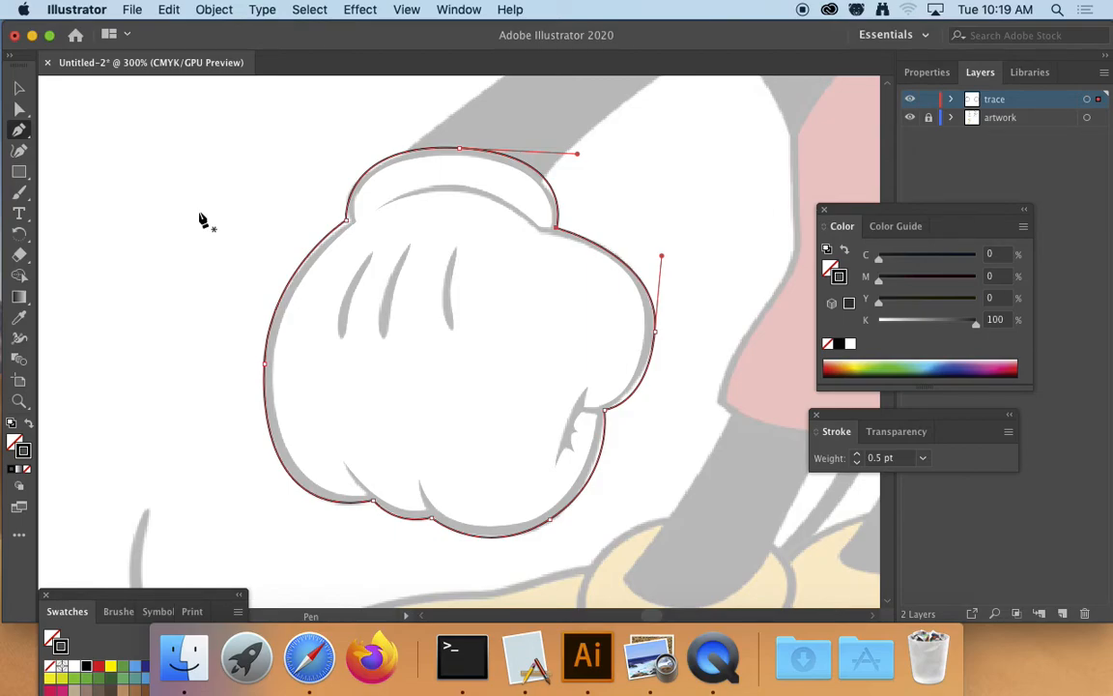
mouse_move(37, 464)
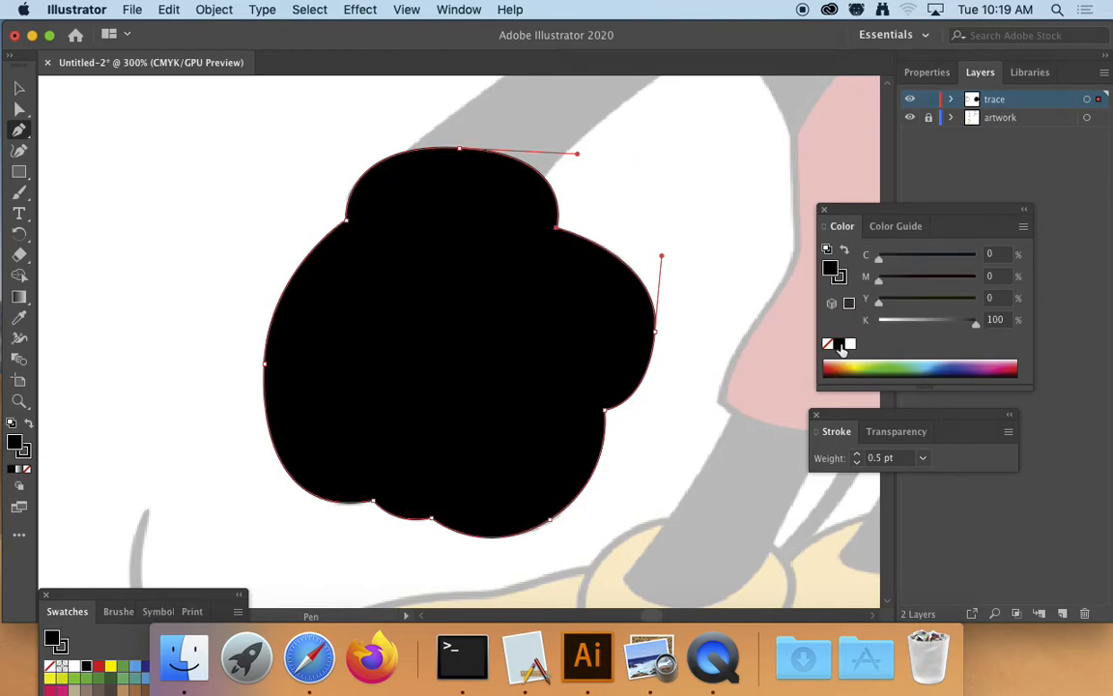
Switch to the Selection Tool to work with the black-filled outline as a whole object
left_click(19, 88)
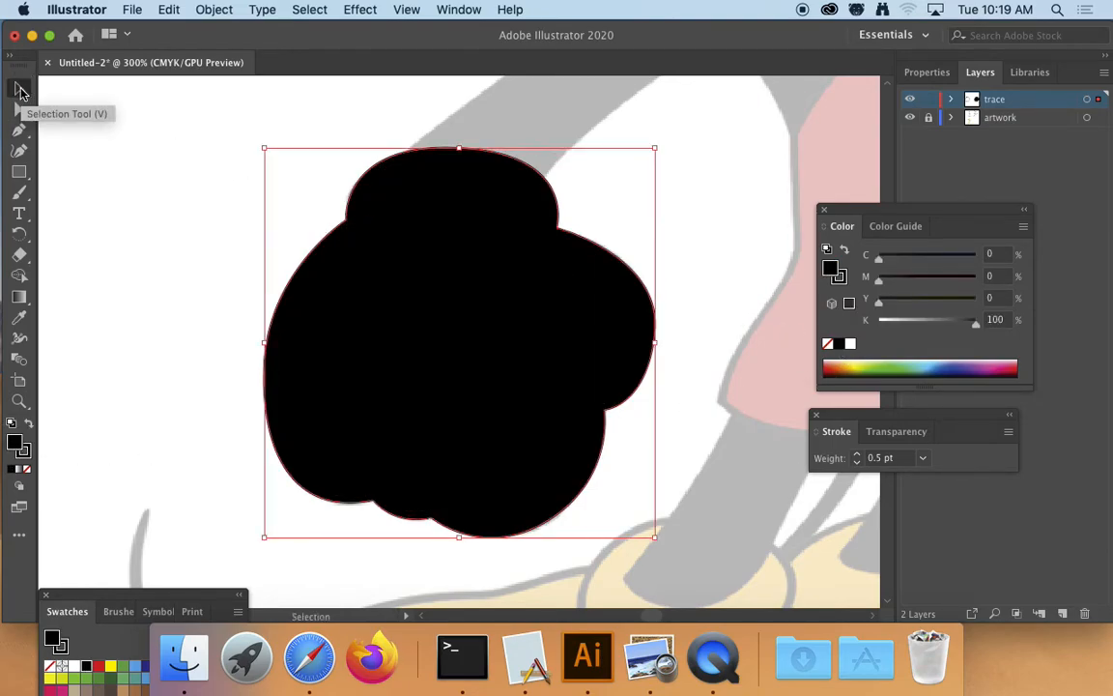
mouse_move(171, 217)
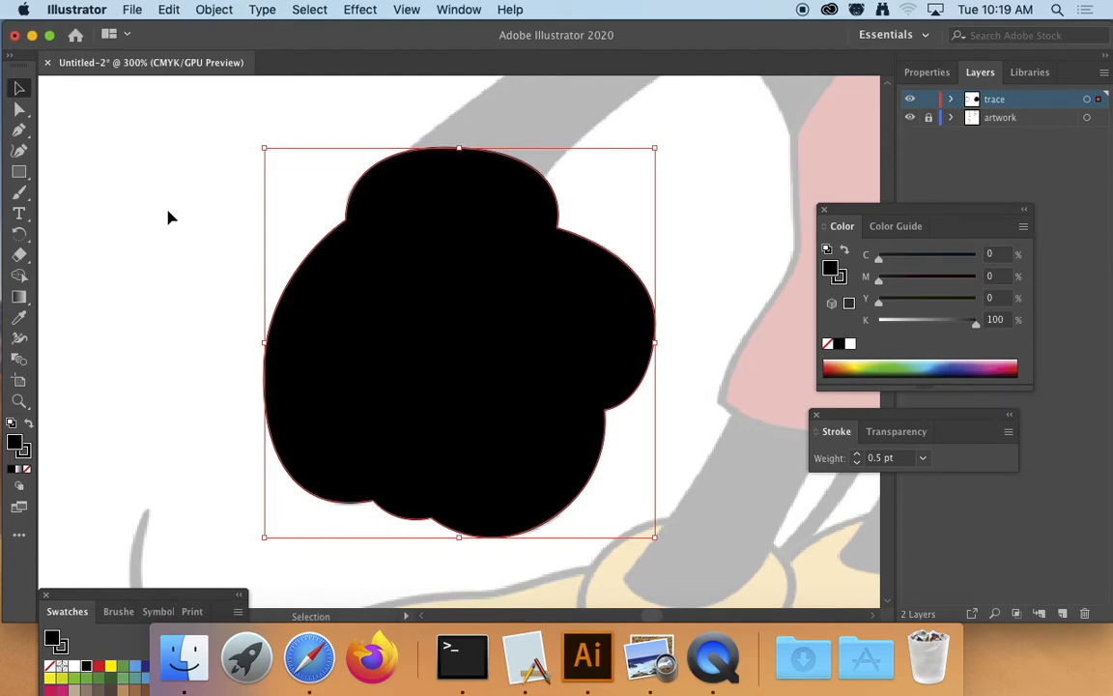
Open the Object menu to arrange the black shape behind the white glove
left_click(214, 10)
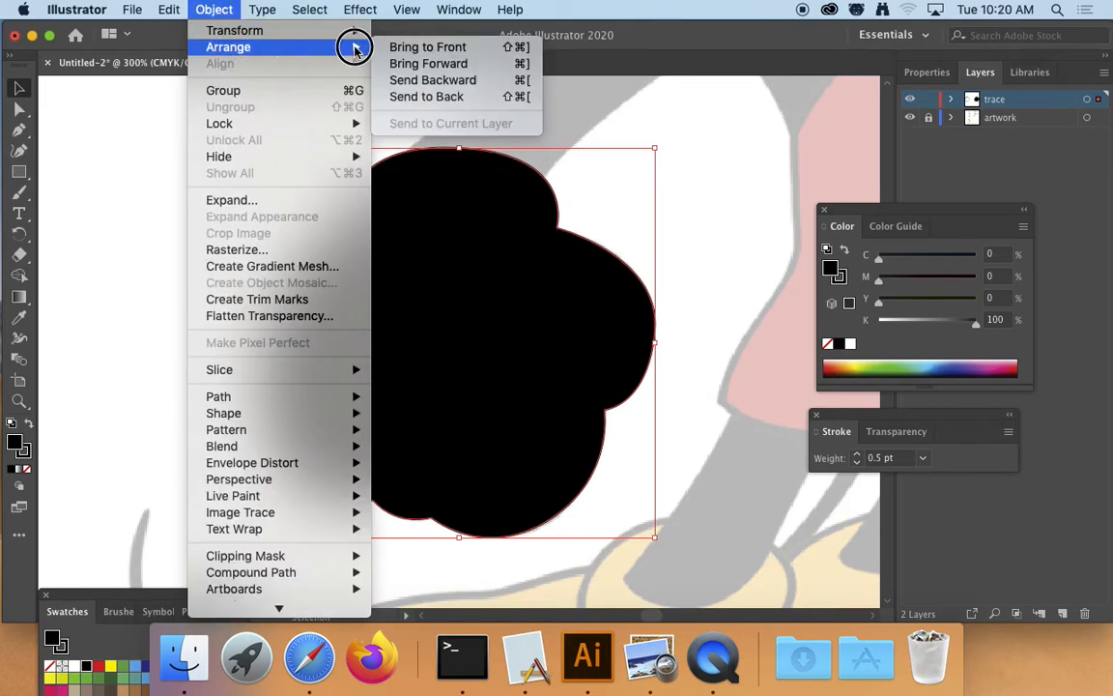
mouse_move(427, 46)
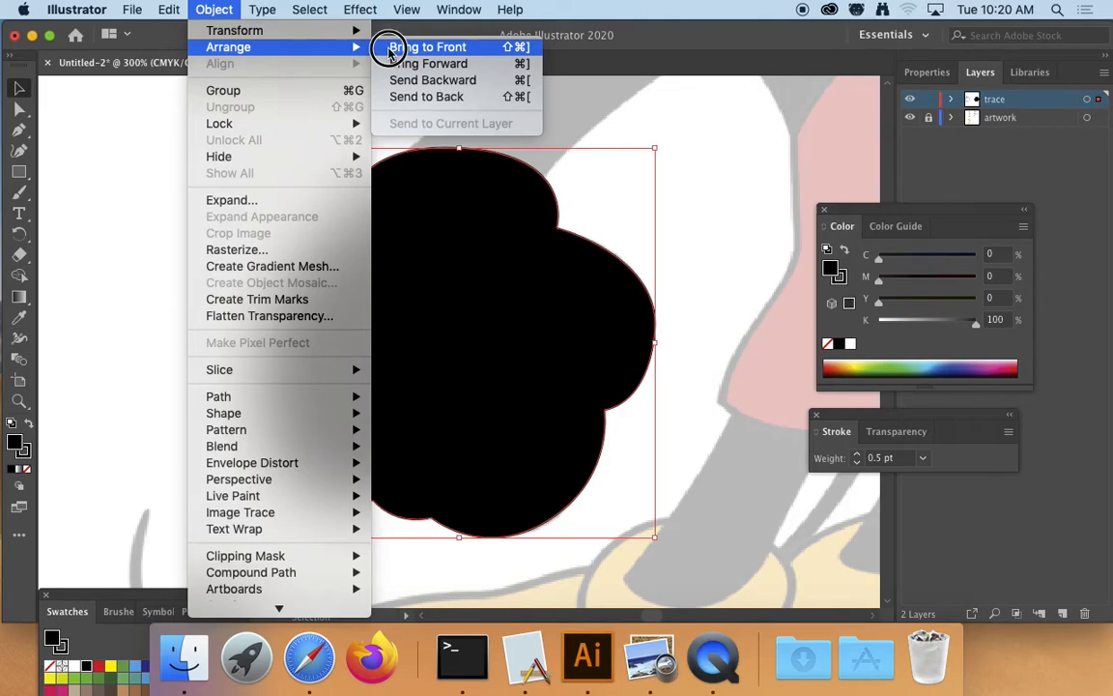
mouse_move(442, 96)
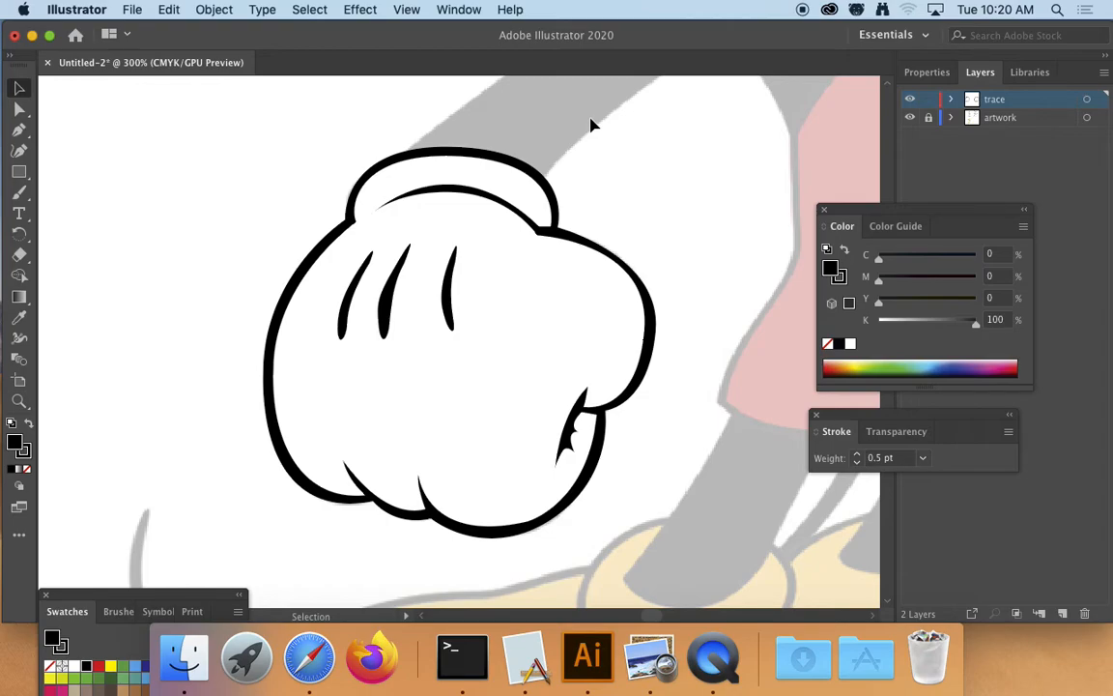
mouse_move(191, 165)
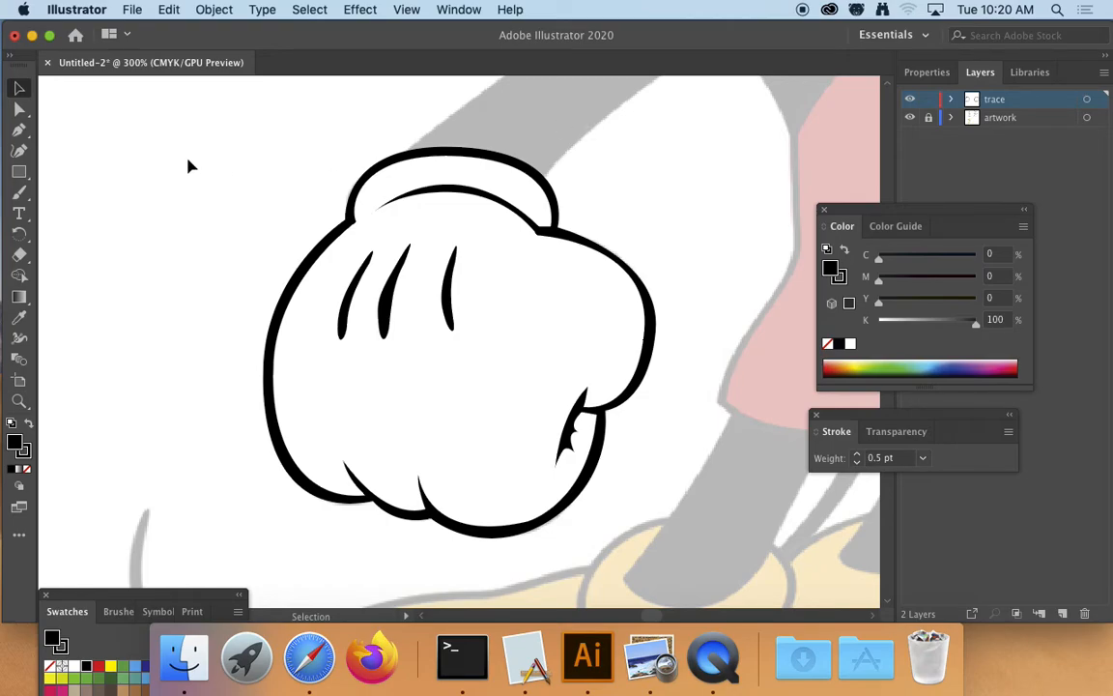
mouse_move(217, 169)
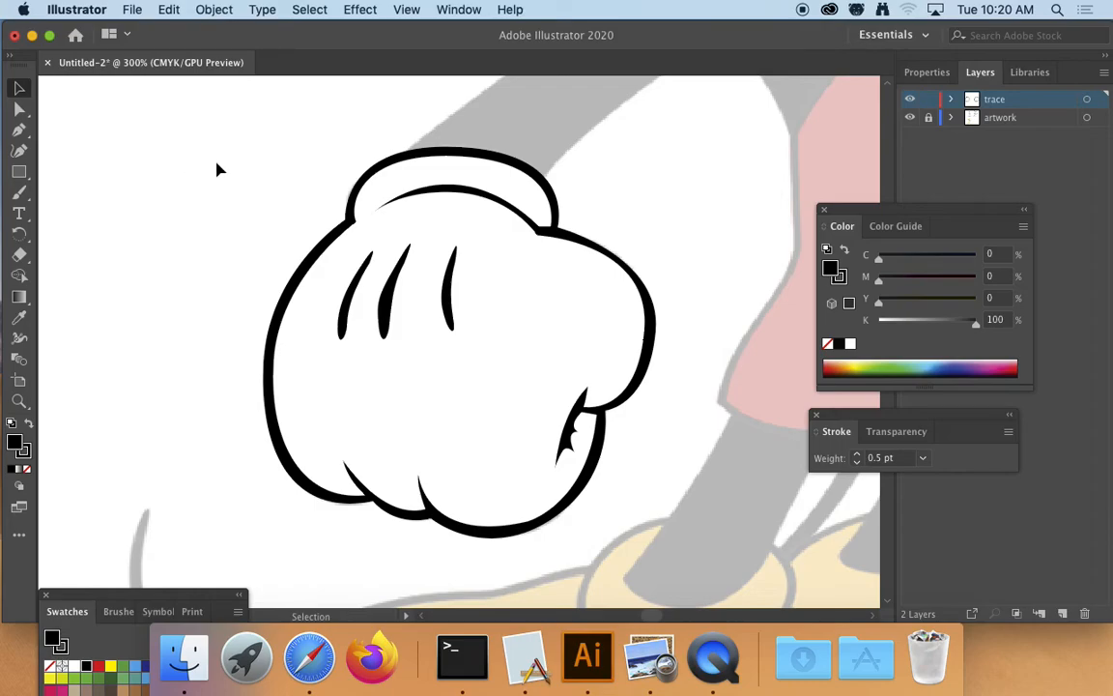
mouse_move(270, 177)
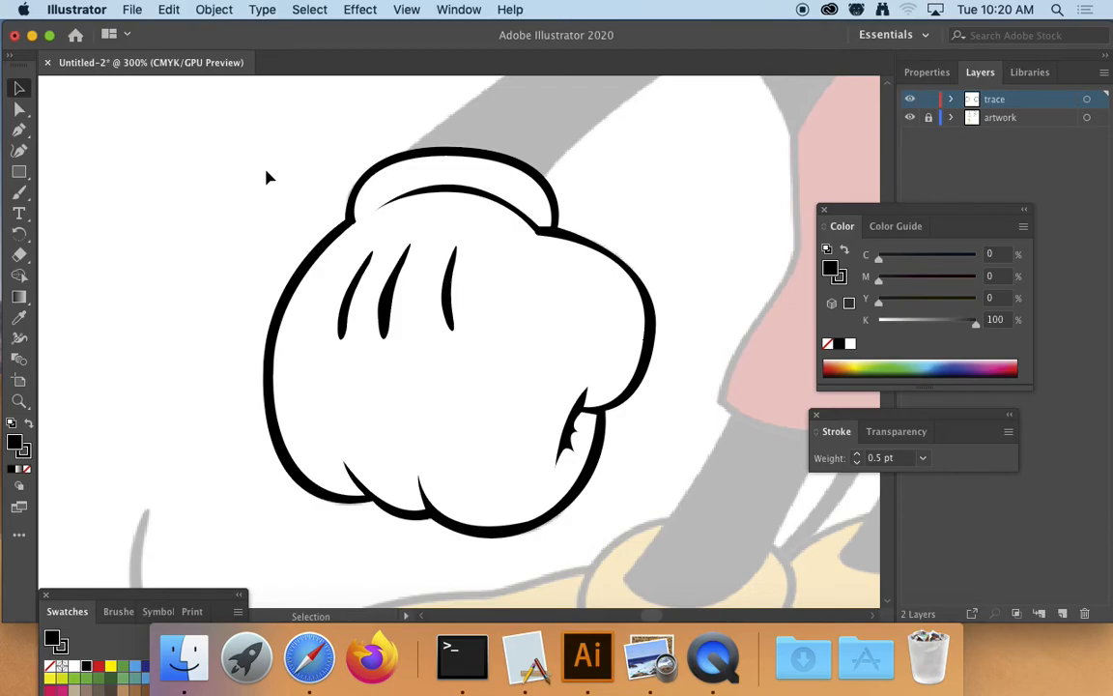
Select the white glove with its black backing and group them via Object > Group
left_click(415, 347)
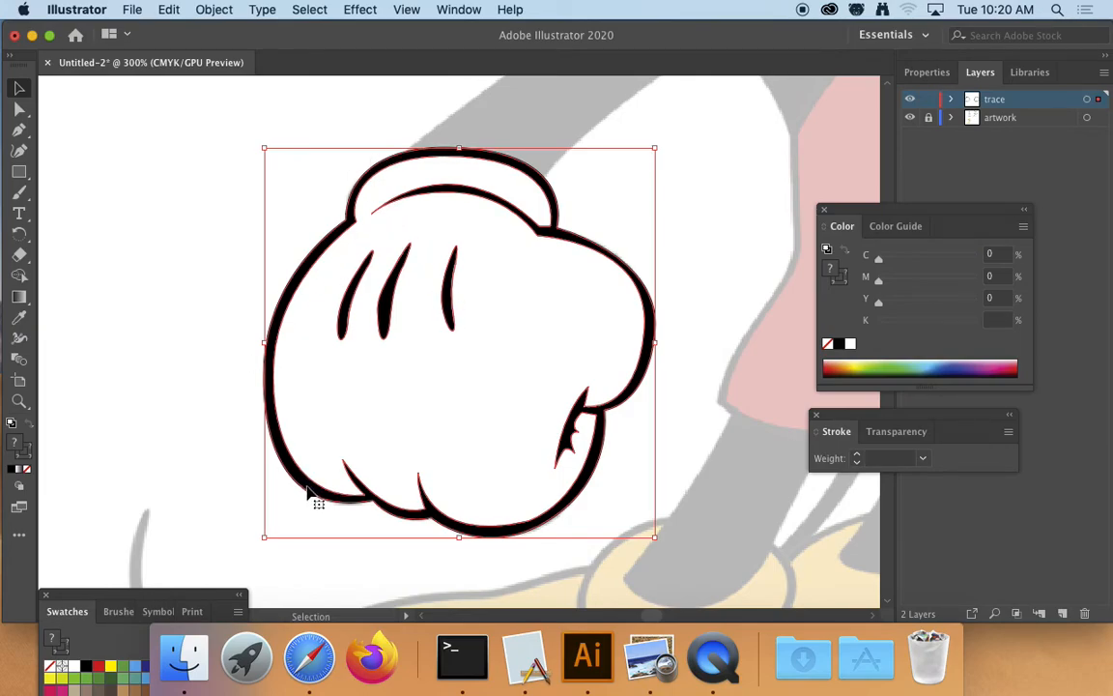
left_click(213, 9)
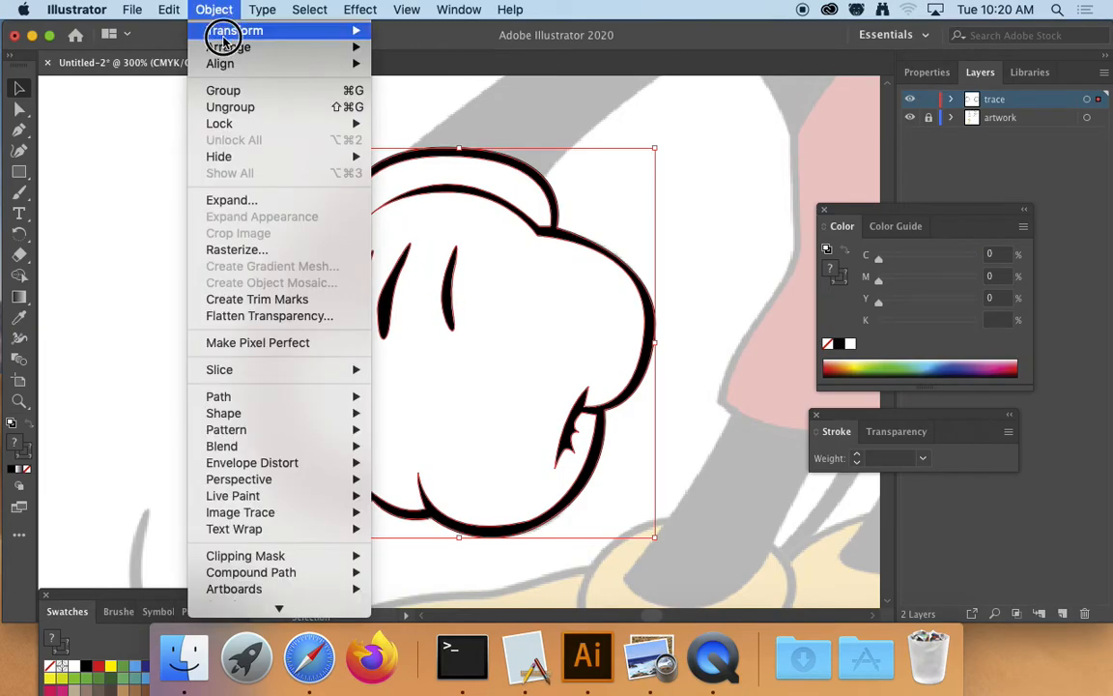
left_click(145, 179)
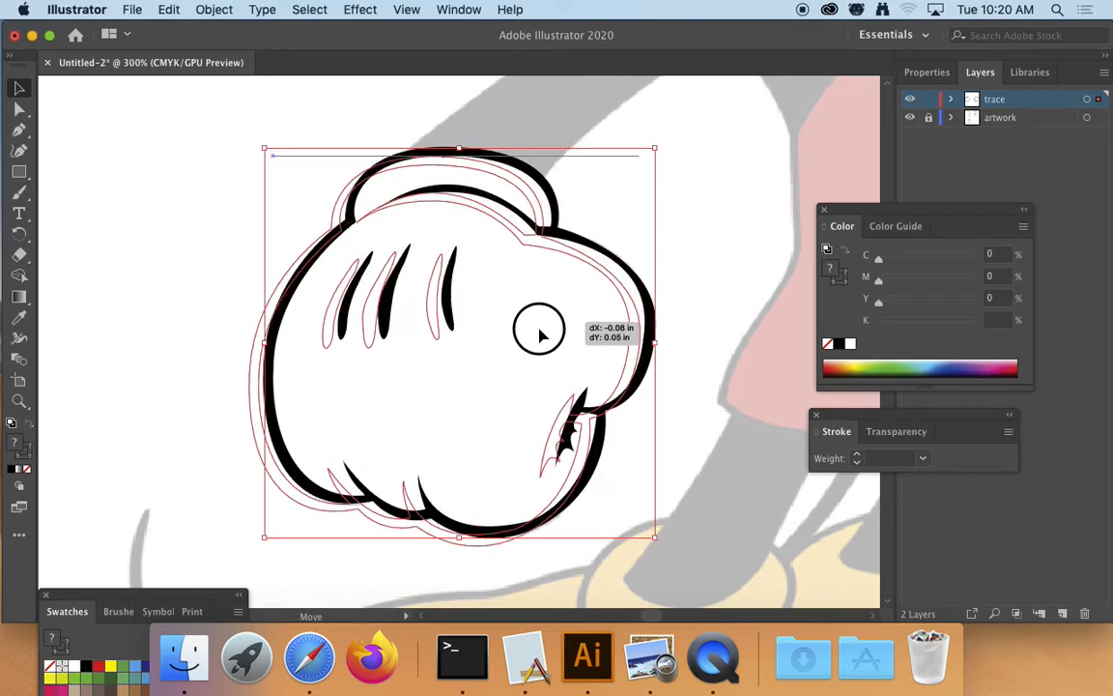
Drag the grouped black-outlined glove across the canvas to line it up over the sketch
left_click_drag(540, 331, 473, 285)
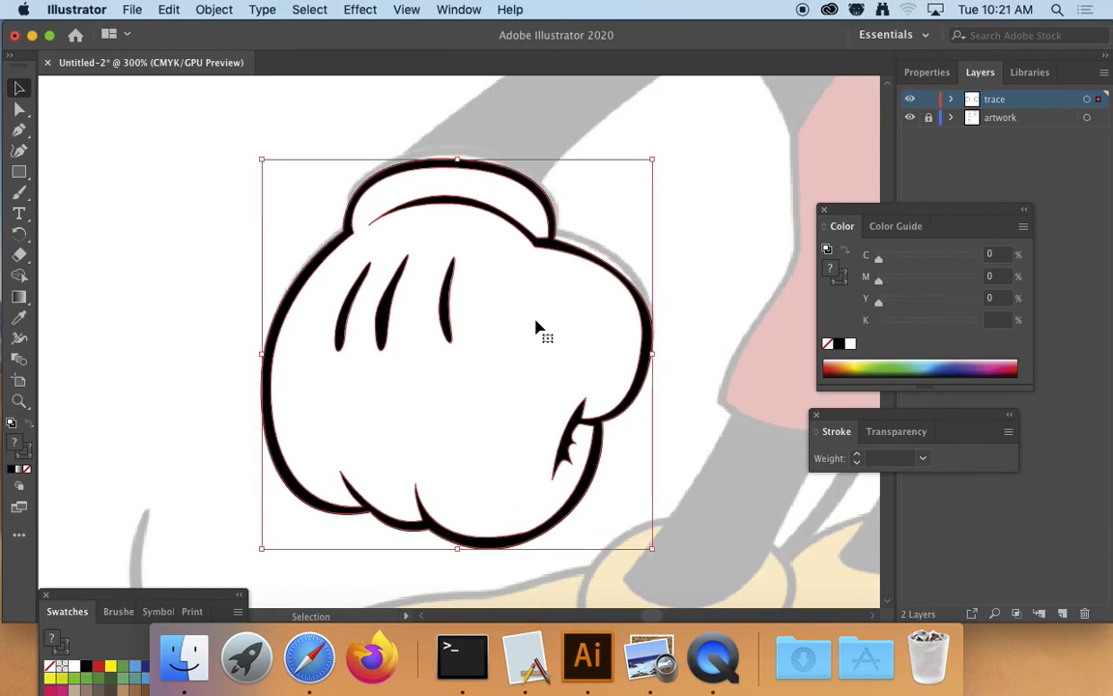
left_click_drag(457, 353, 457, 333)
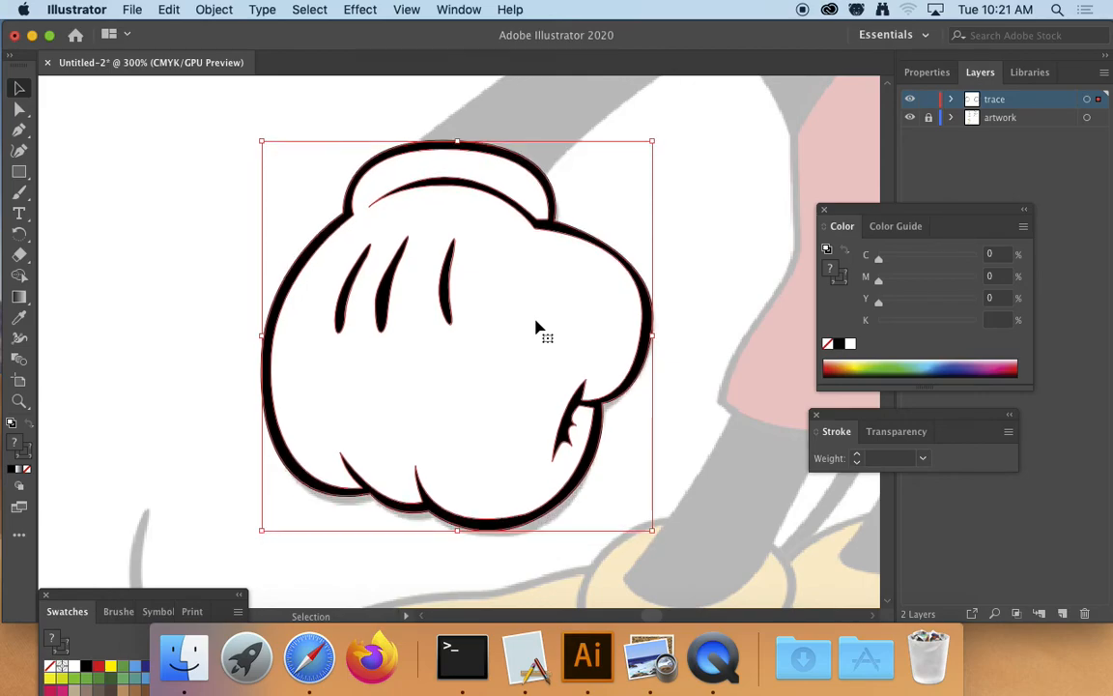